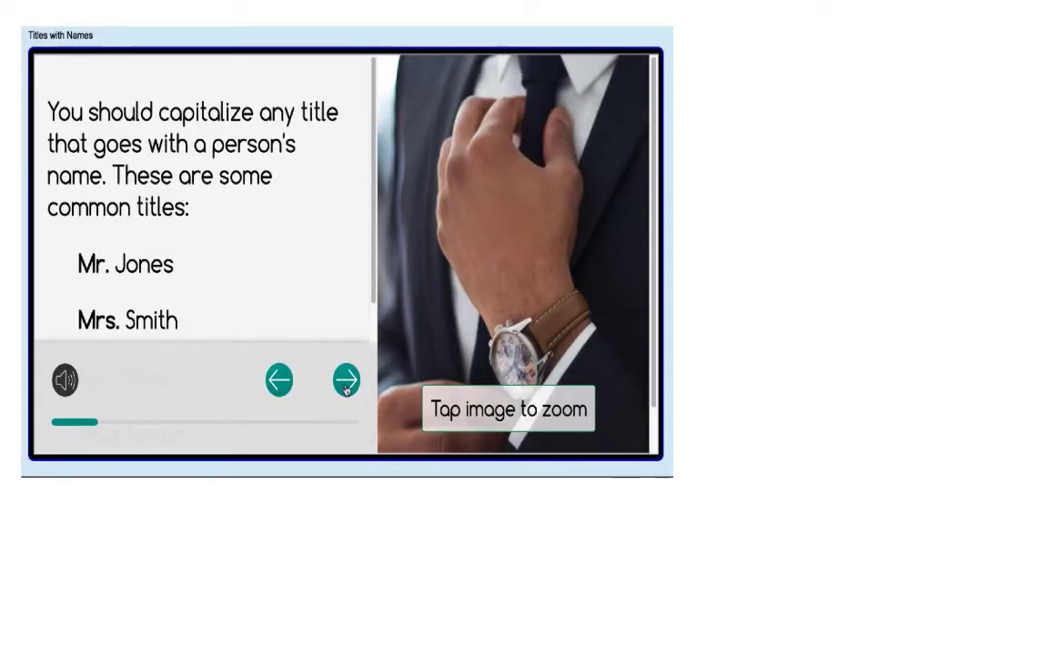
# - Check the NWEA MAP entry's upload history, then go to the empty teacher dashboard
pyautogui.scroll(-3)
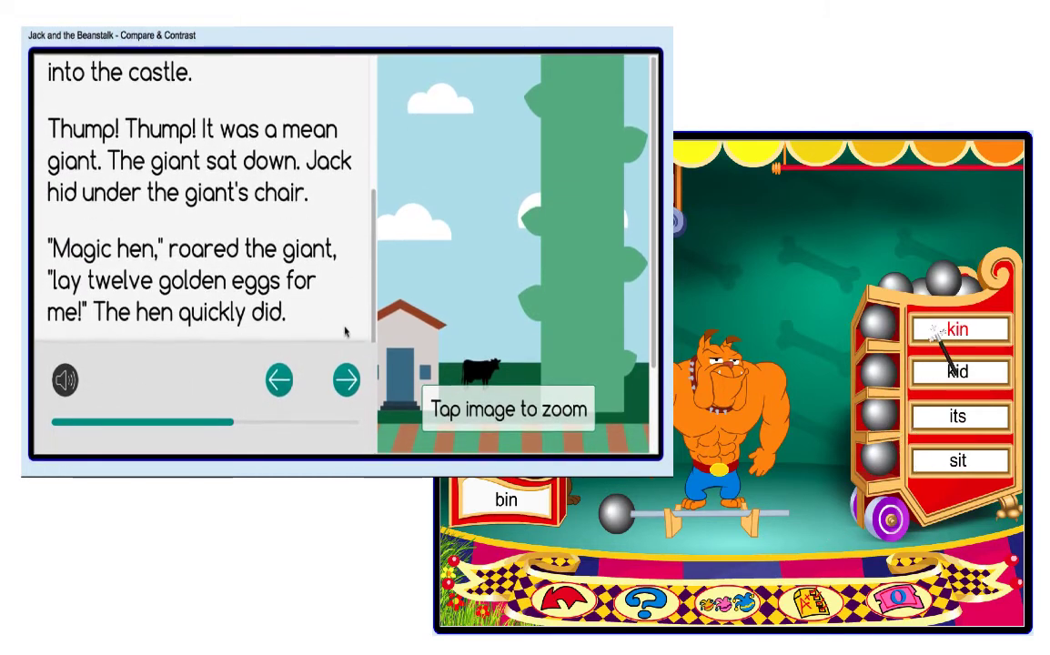
pyautogui.click(344, 380)
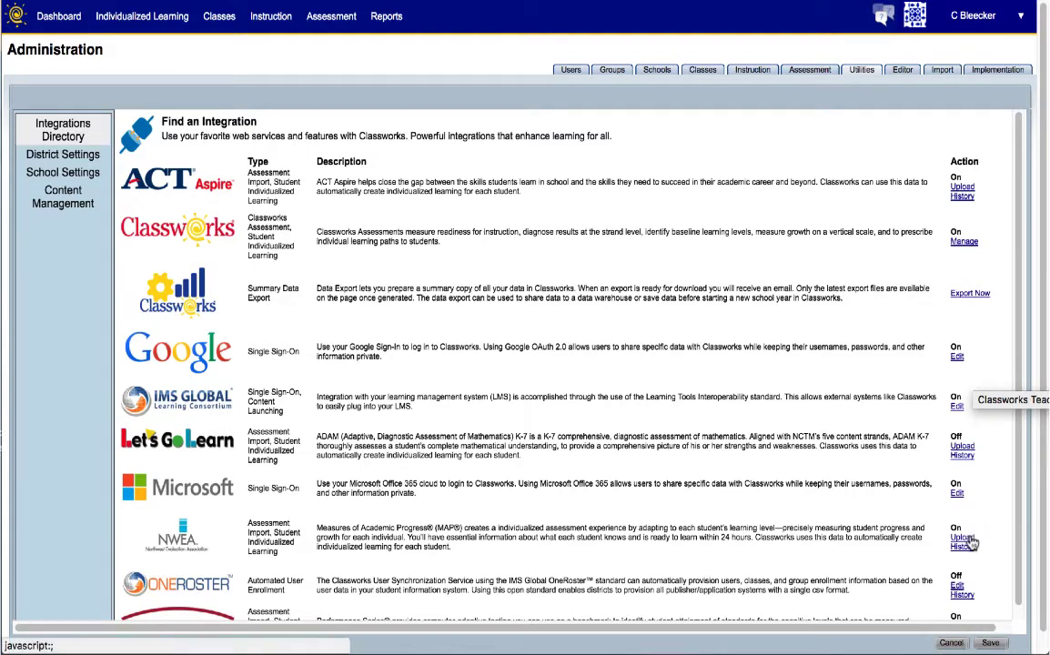
pyautogui.click(962, 538)
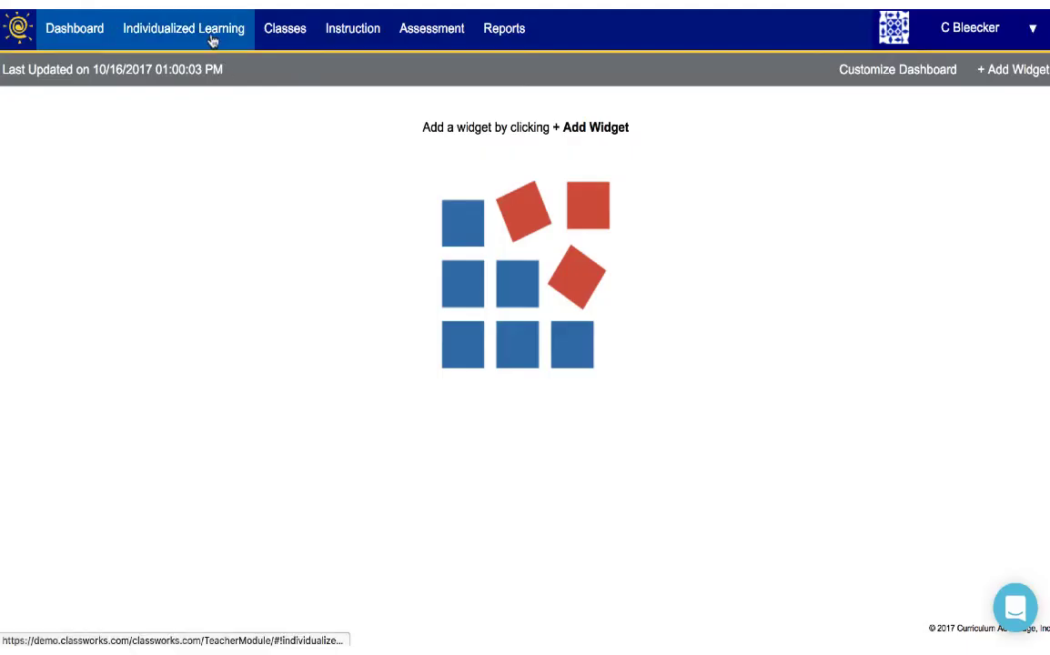
# - Filter Individualized Learning results to 01 Bleecker's Class, listing its four students
pyautogui.click(184, 28)
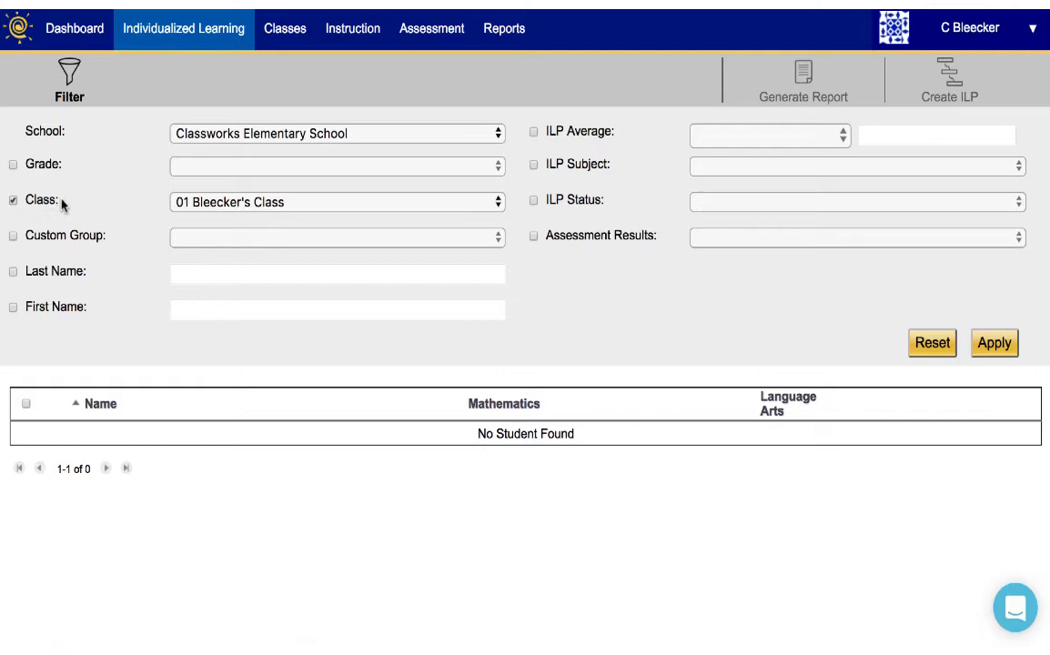
pyautogui.click(992, 343)
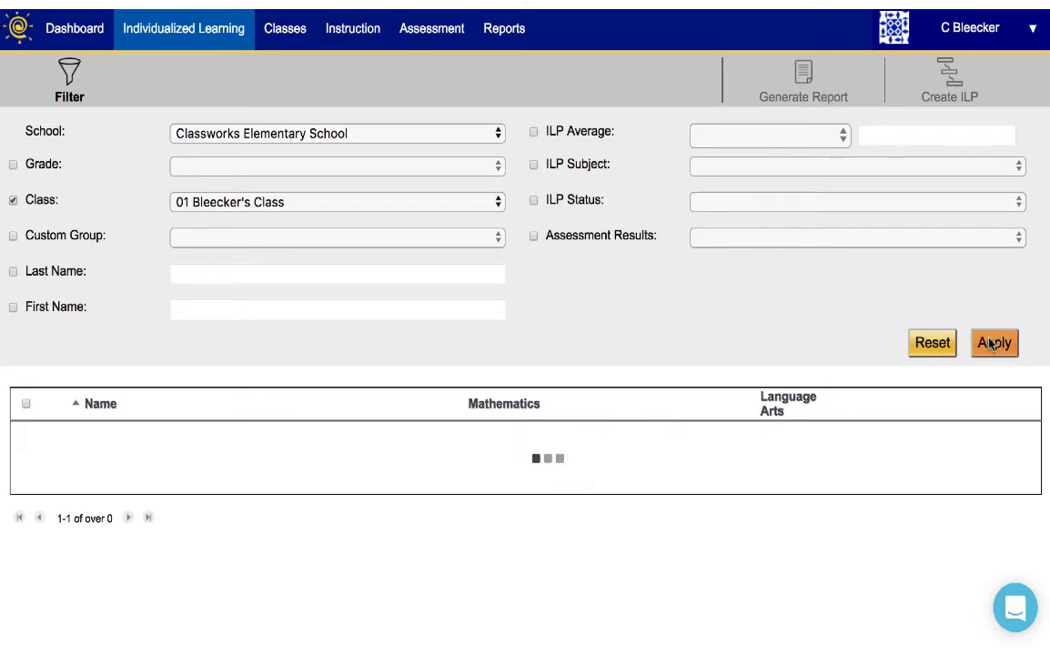
pyautogui.click(993, 343)
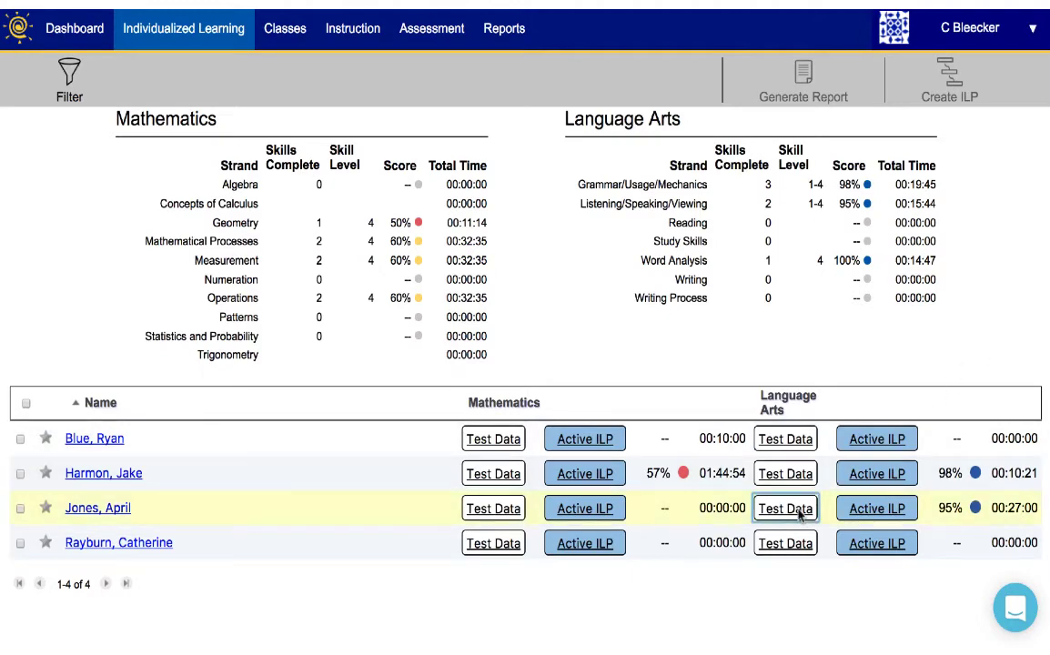
# - Open the third student's Language Arts test data from the class results
pyautogui.click(784, 508)
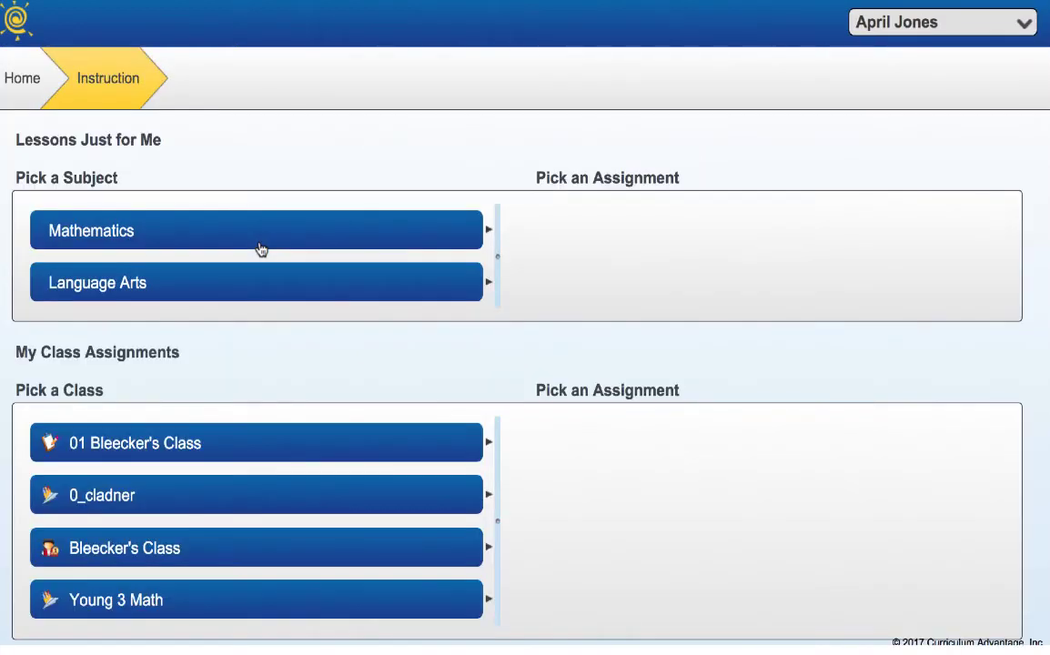
# - Choose Language Arts under Lessons Just for Me to reveal the three NWEA assignments
pyautogui.click(257, 282)
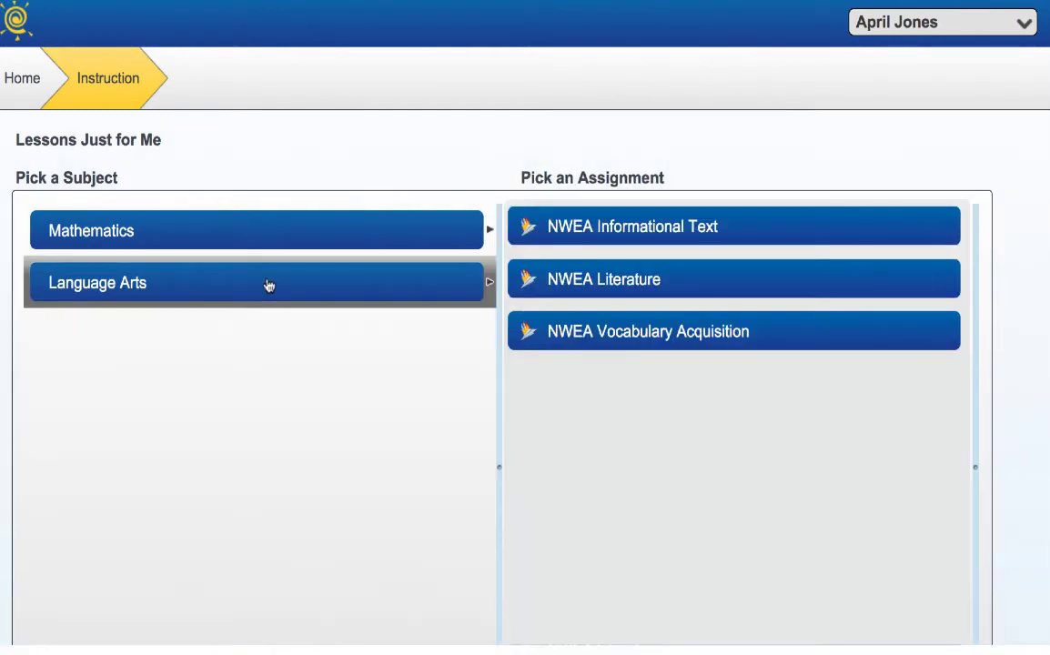